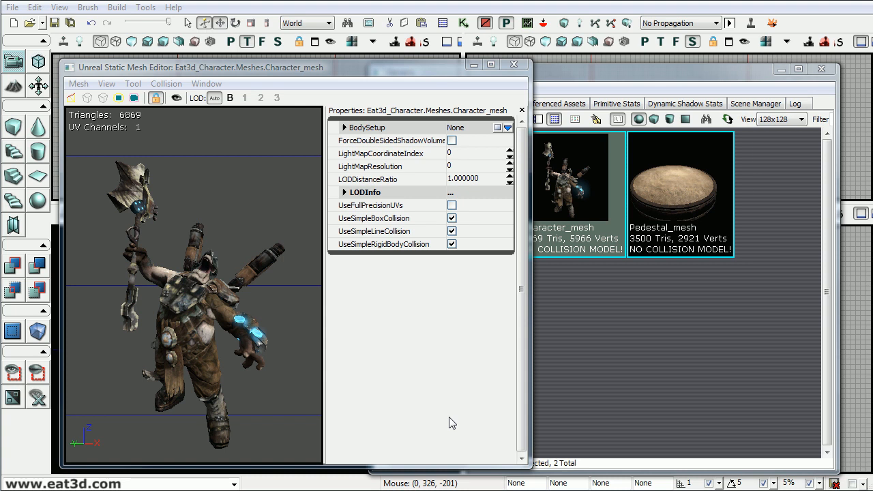
{"action": "mouse_move", "coordinate": [212, 360]}
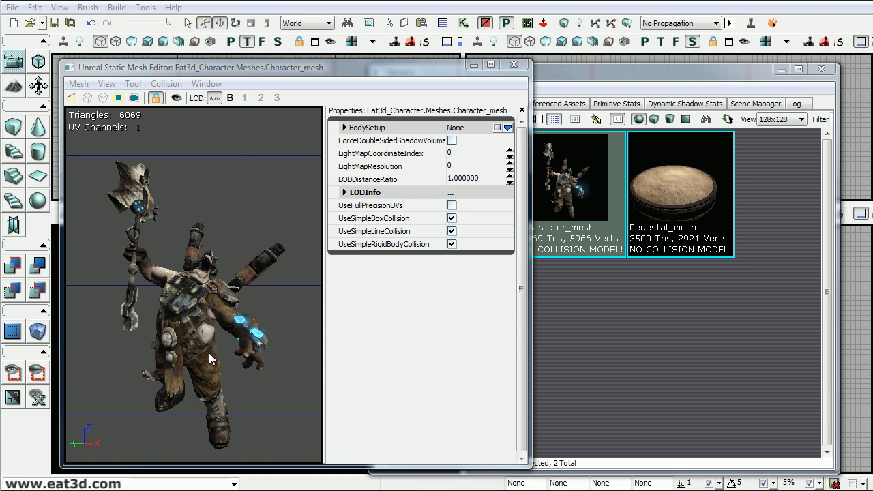
{"action": "mouse_move", "coordinate": [180, 344]}
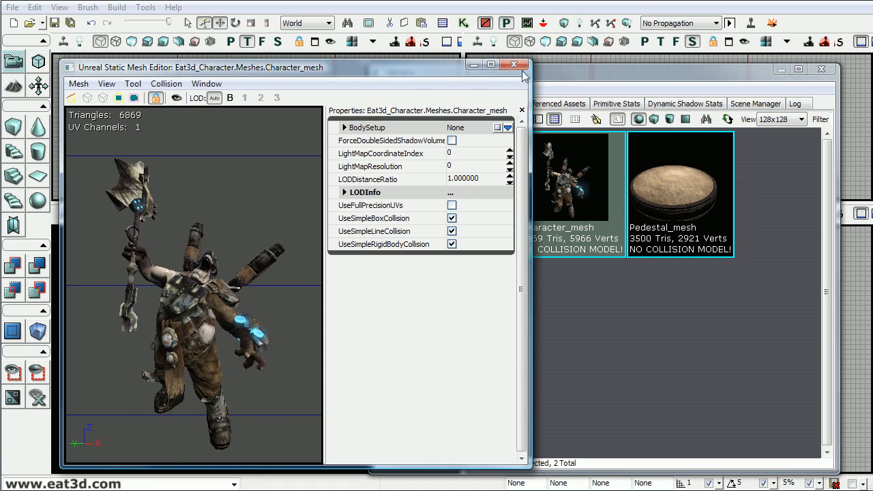
Step: Leave the static mesh editor and place Character_mesh in the level as an InterpActor
{"action": "left_click", "coordinate": [513, 65]}
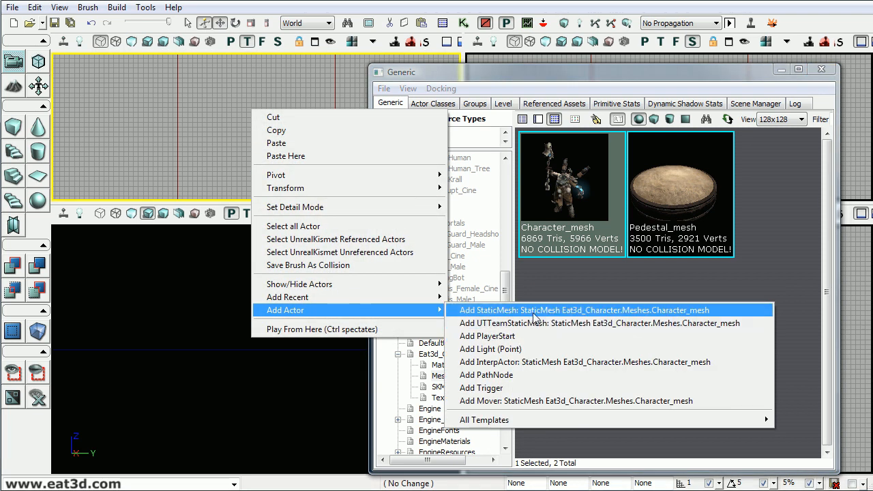
{"action": "mouse_move", "coordinate": [530, 363]}
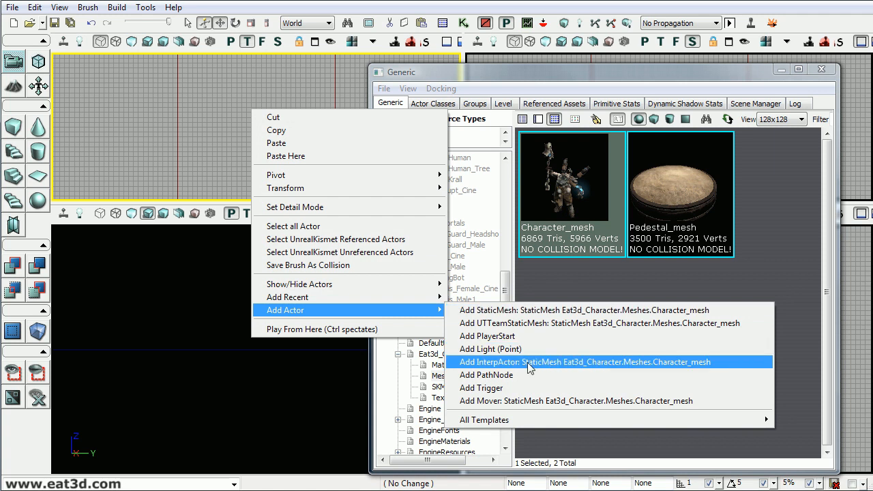
{"action": "mouse_move", "coordinate": [508, 371]}
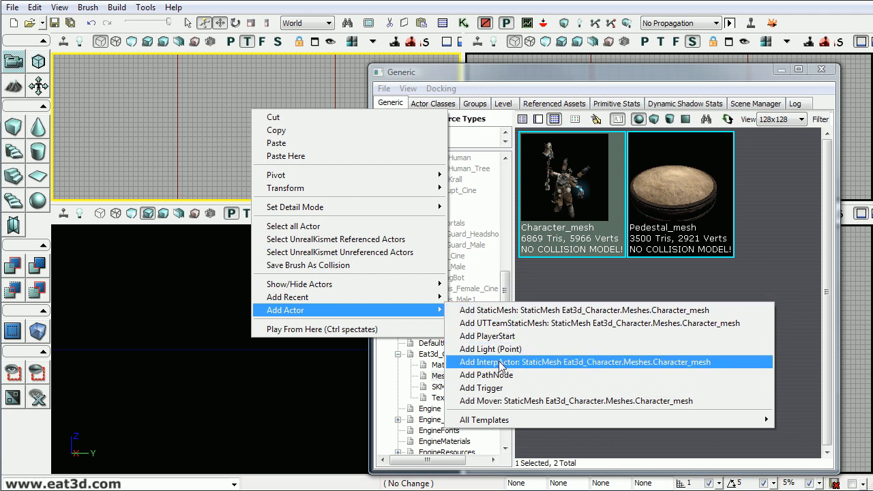
{"action": "left_click", "coordinate": [584, 361]}
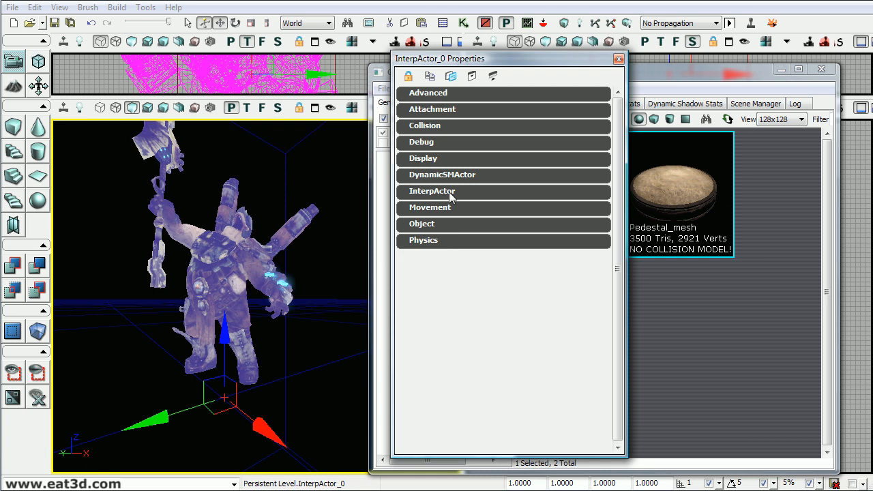
Step: Set the InterpActor's Y location to 0 under Movement > Location
{"action": "left_click", "coordinate": [429, 208]}
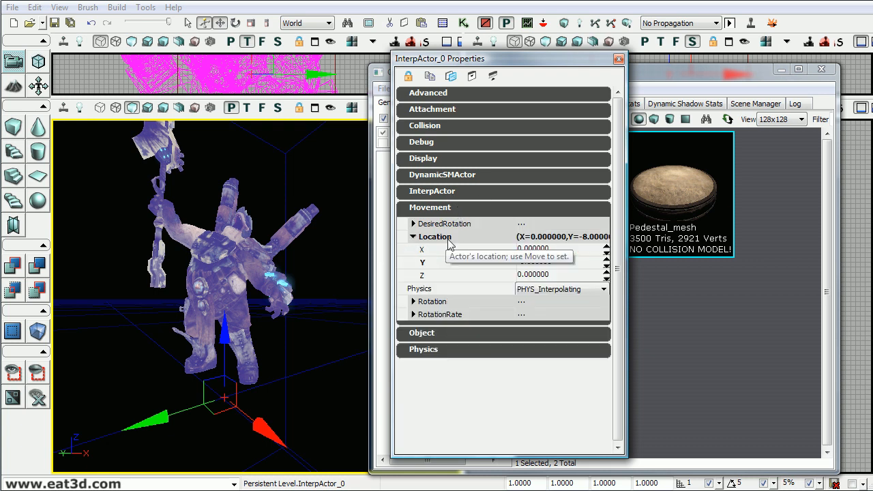
{"action": "double_click", "coordinate": [535, 262]}
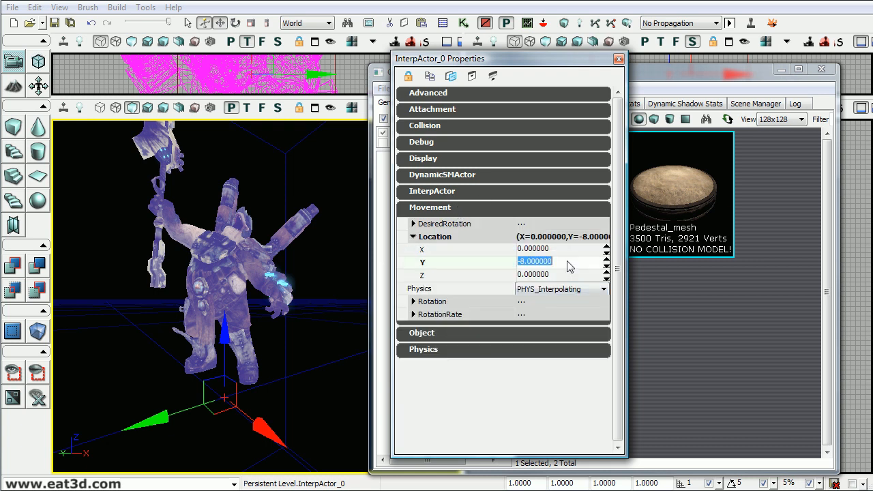
{"action": "left_click", "coordinate": [414, 237]}
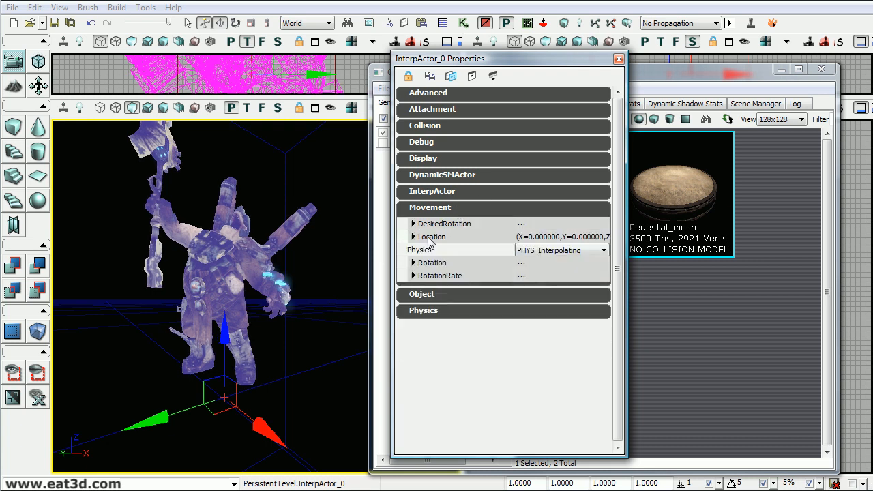
{"action": "left_click", "coordinate": [34, 8]}
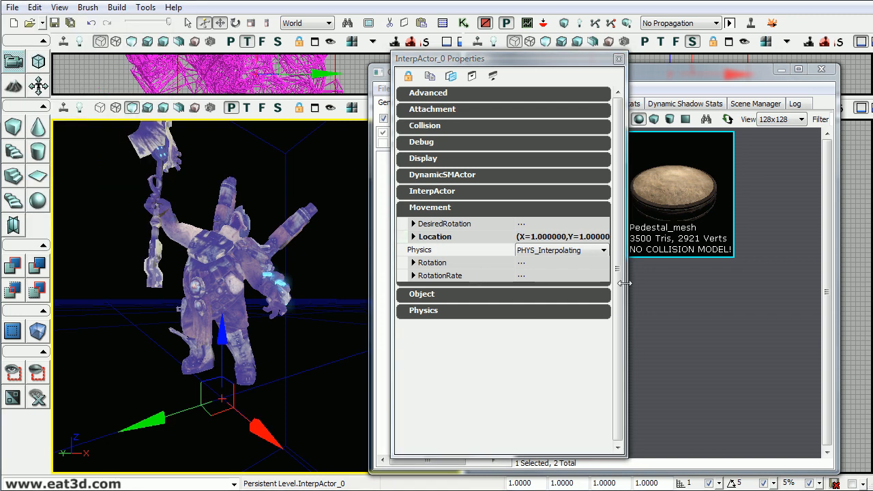
Step: Expand the StaticMeshComponent and bring its Rendering and lighting properties into view
{"action": "left_click", "coordinate": [442, 175]}
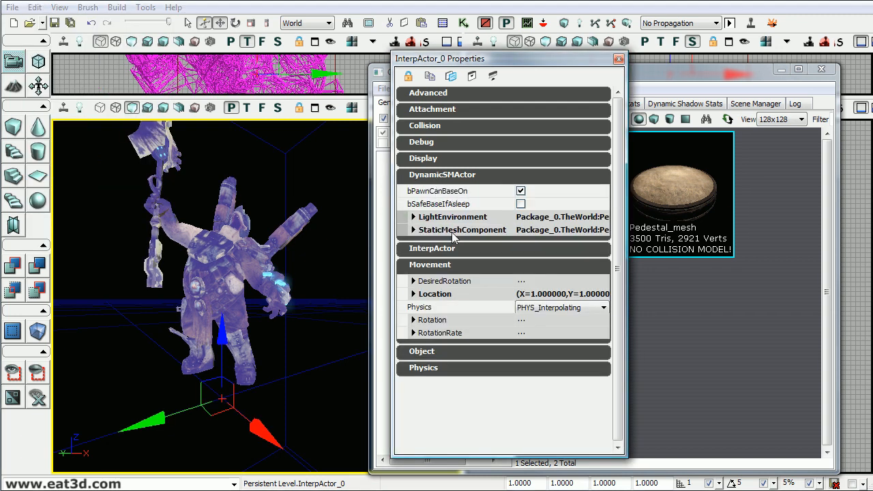
{"action": "scroll", "scroll_direction": "down", "scroll_amount": 3}
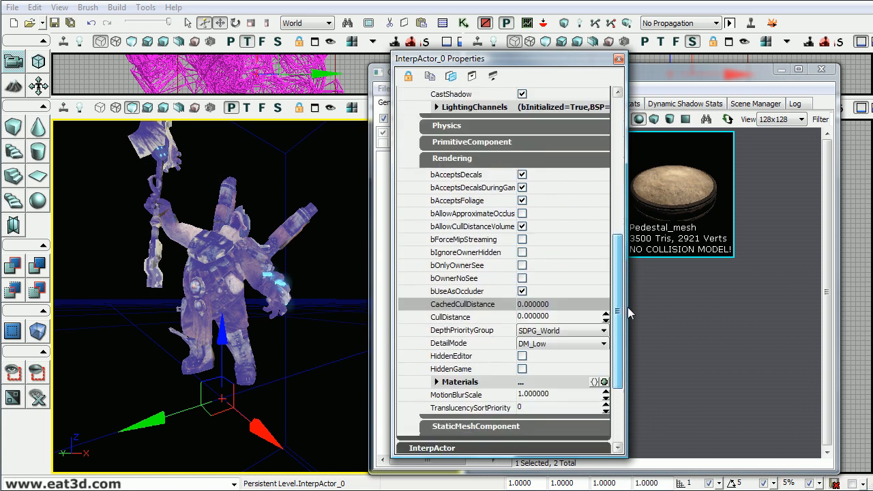
{"action": "scroll", "scroll_direction": "down", "scroll_amount": 3}
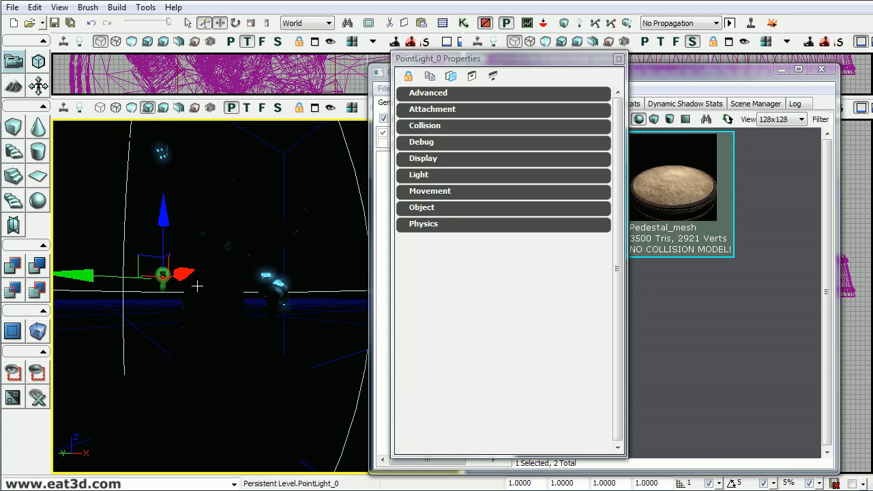
{"action": "mouse_move", "coordinate": [237, 349]}
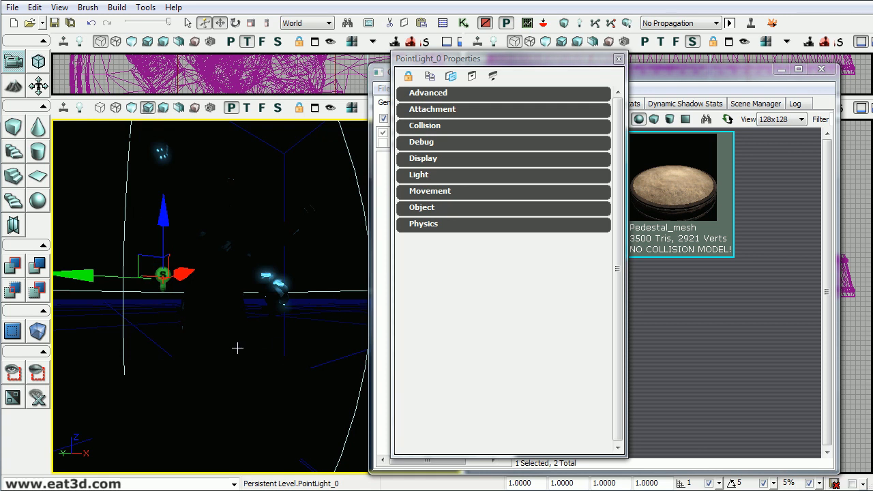
{"action": "mouse_move", "coordinate": [170, 331]}
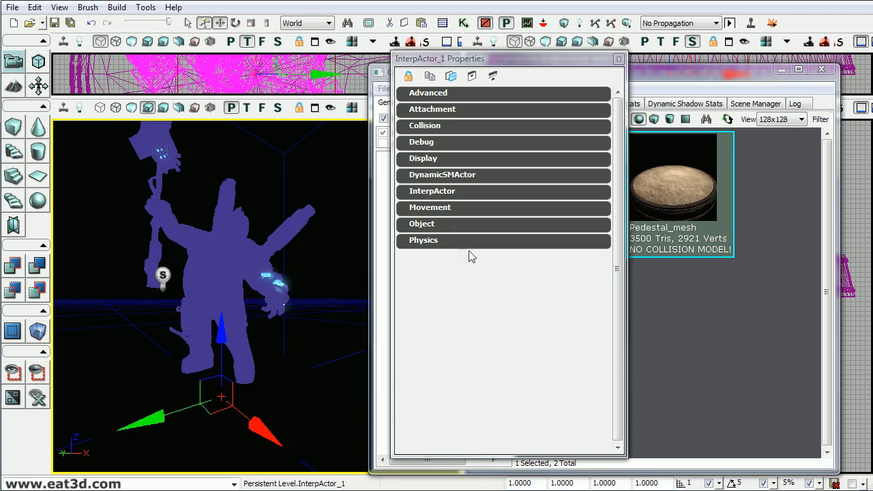
Step: Select the point light placed beside the character
{"action": "left_click", "coordinate": [442, 174]}
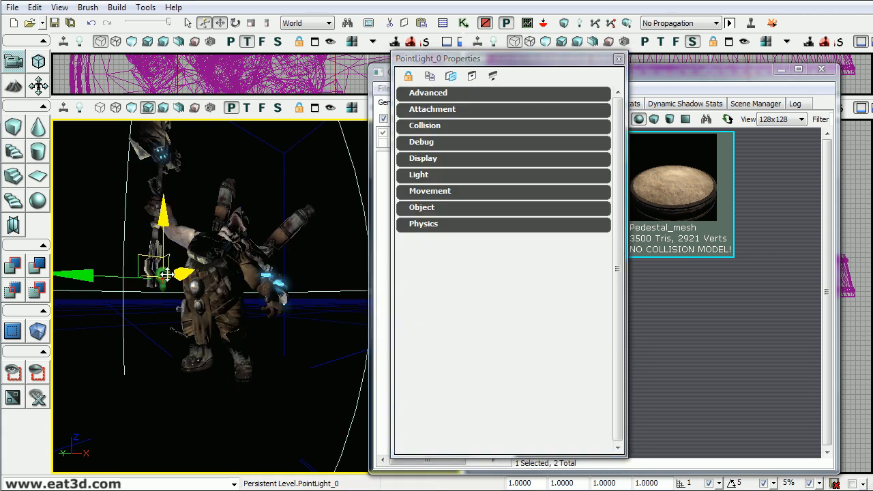
Step: Enable the Dynamic lighting channel on PointLight_0 so the character and pedestal are lit
{"action": "left_click", "coordinate": [417, 175]}
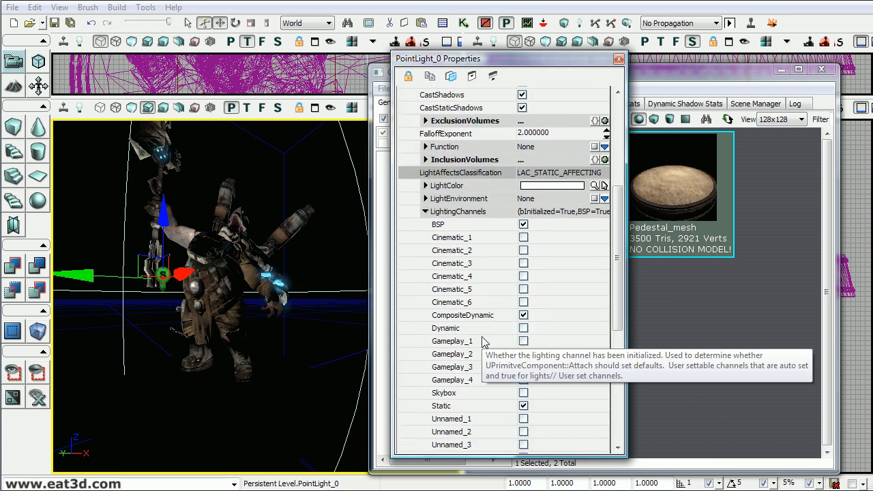
{"action": "left_click", "coordinate": [523, 286]}
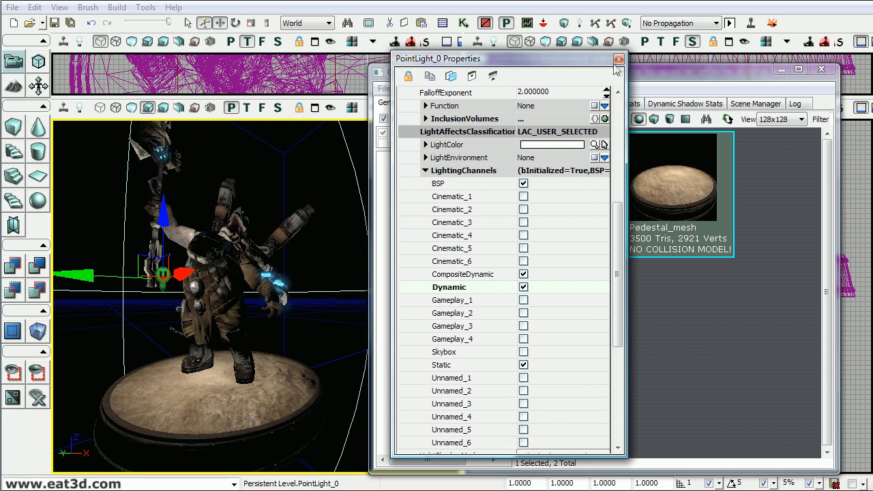
{"action": "left_click", "coordinate": [619, 58]}
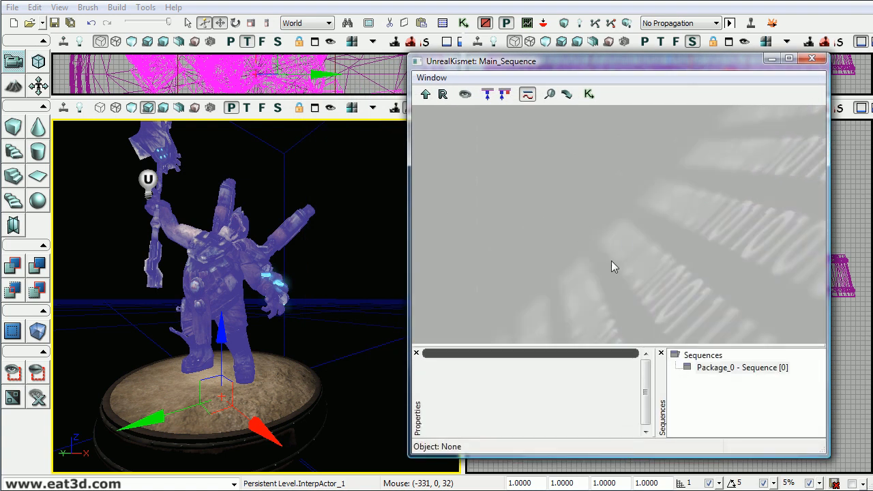
{"action": "mouse_move", "coordinate": [529, 202]}
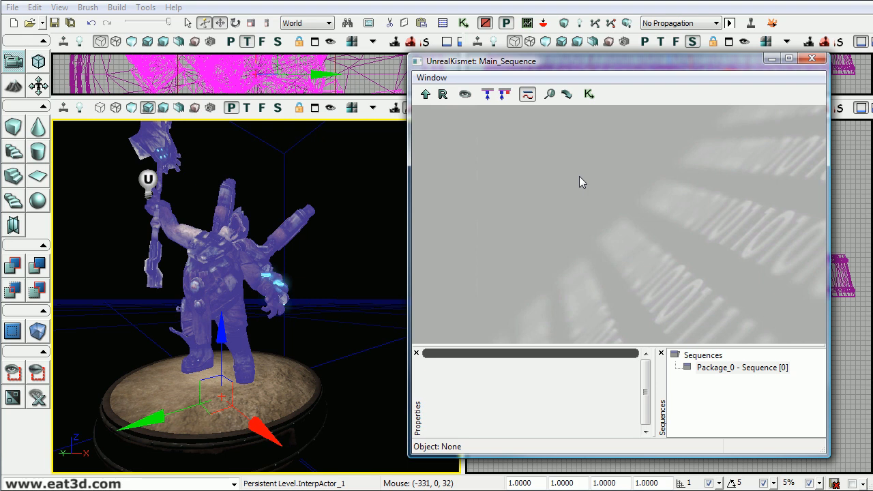
{"action": "mouse_move", "coordinate": [532, 169]}
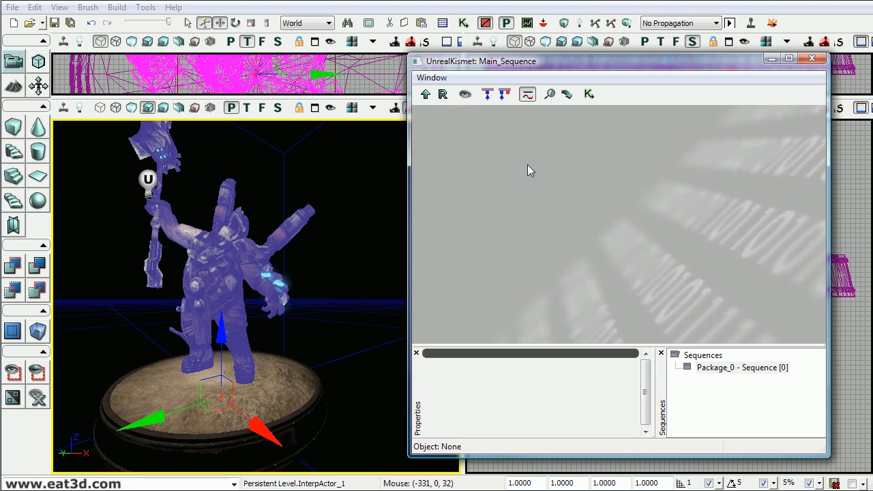
{"action": "mouse_move", "coordinate": [565, 197]}
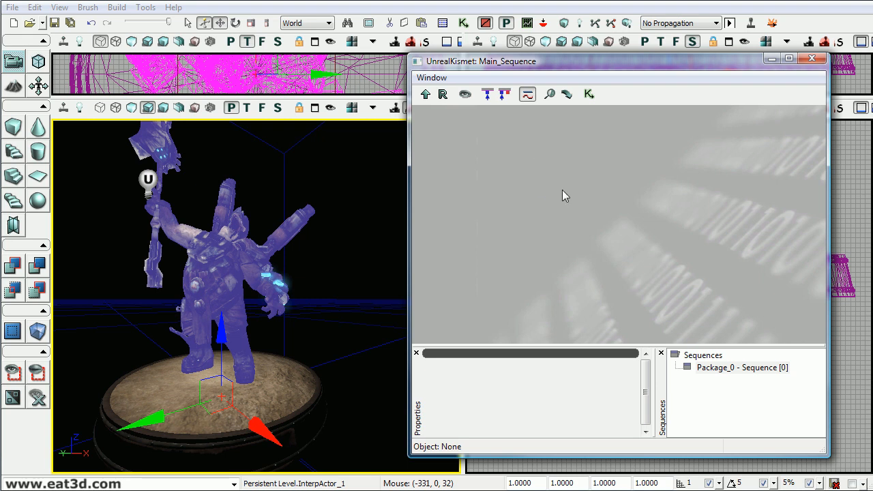
{"action": "mouse_move", "coordinate": [573, 191]}
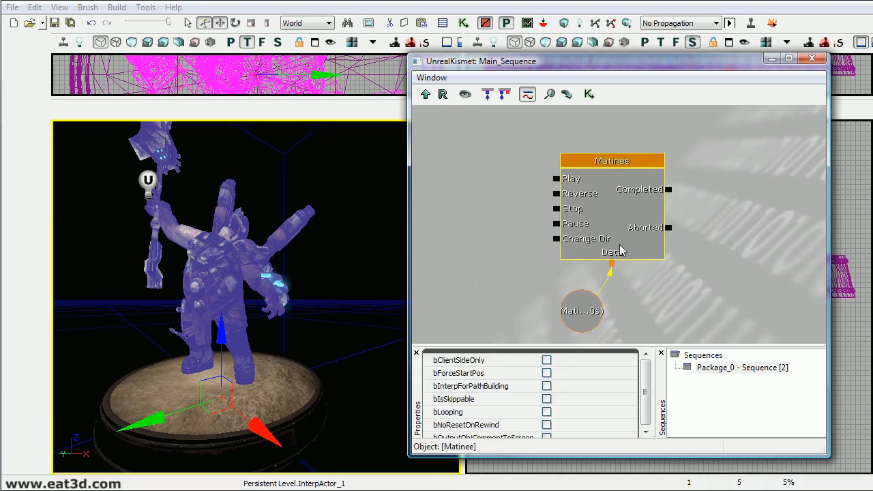
Step: Bring up UnrealMatinee on the sequence with the curve editor hidden
{"action": "double_click", "coordinate": [611, 161]}
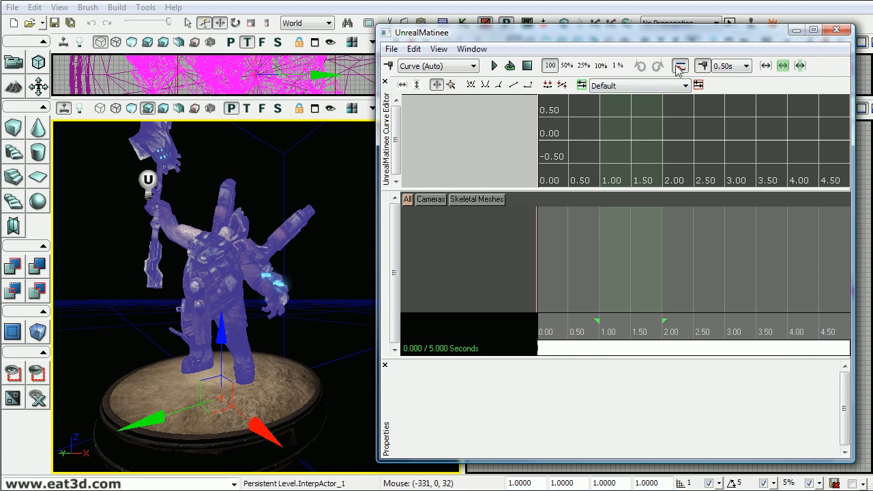
{"action": "left_click", "coordinate": [679, 66]}
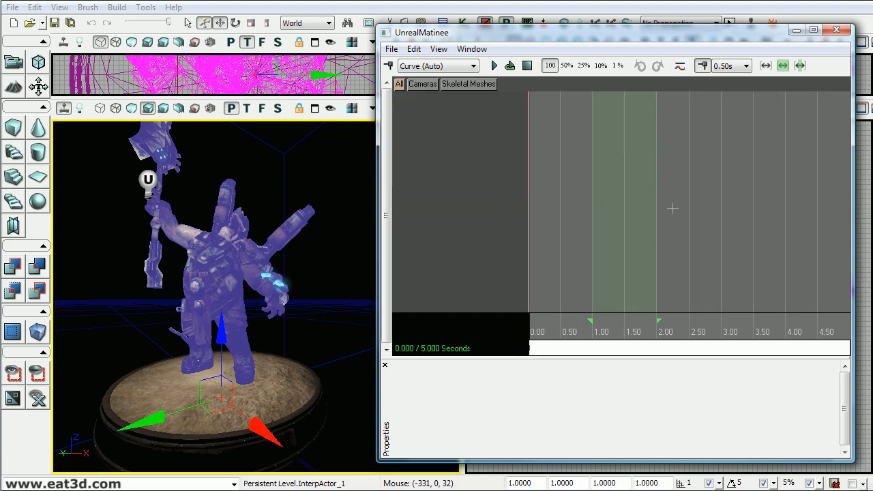
{"action": "mouse_move", "coordinate": [475, 200]}
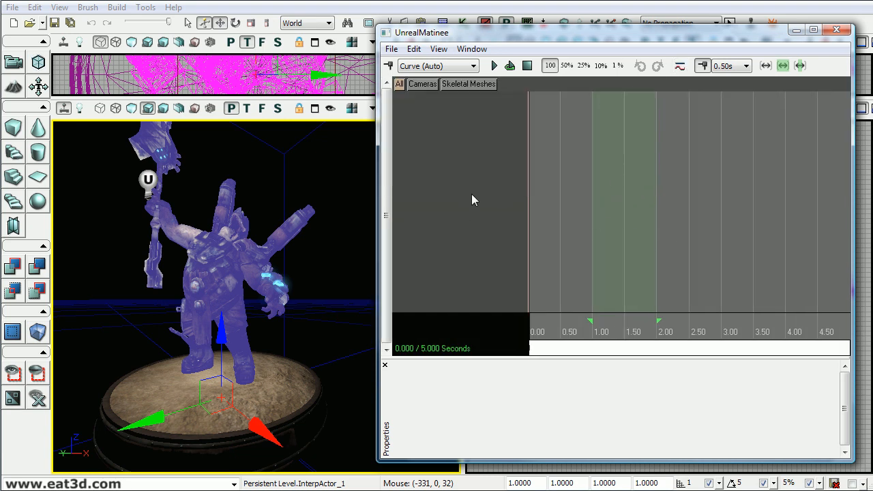
{"action": "mouse_move", "coordinate": [476, 365]}
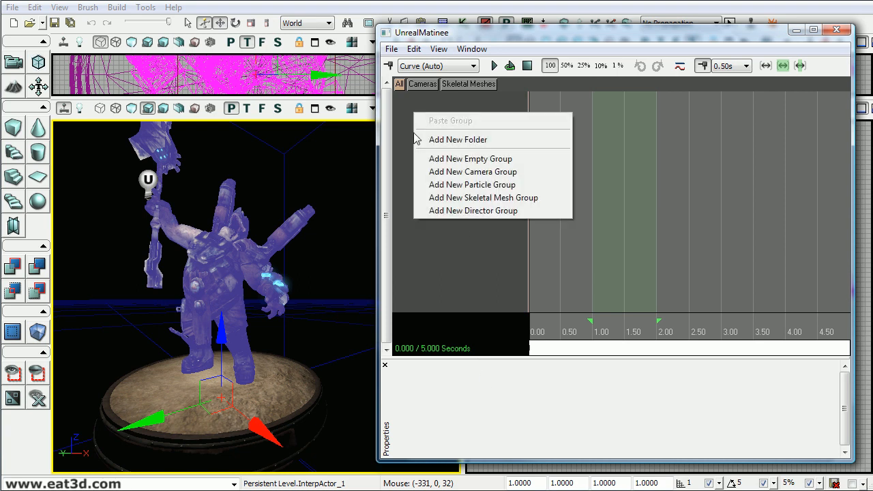
Step: Create a Matinee group named Turntable with a Movement track
{"action": "left_click", "coordinate": [470, 158]}
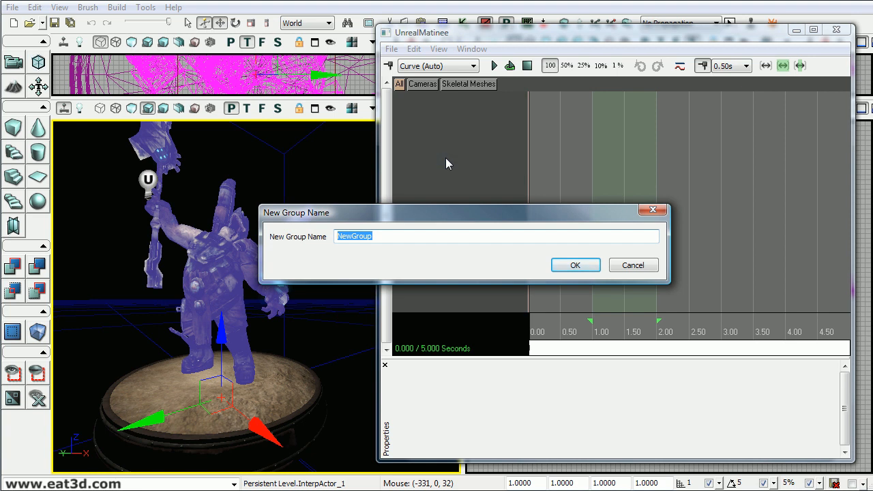
{"action": "type", "text": "Turntable"}
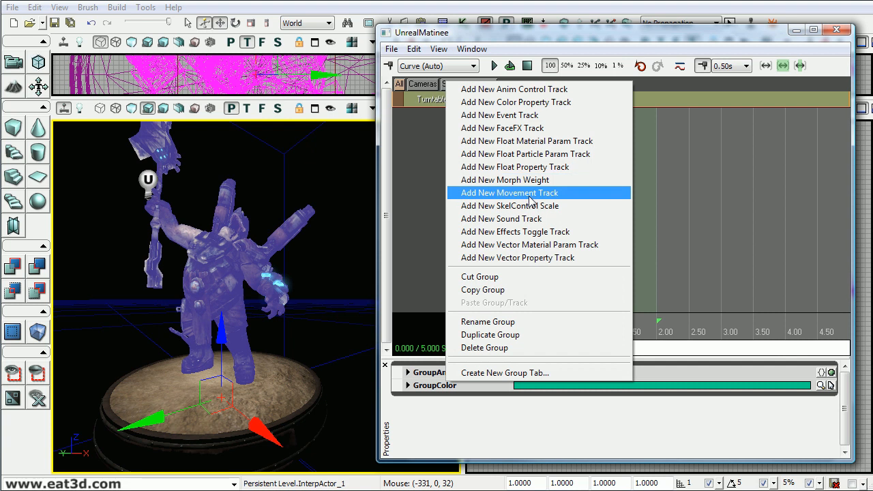
{"action": "left_click", "coordinate": [507, 192]}
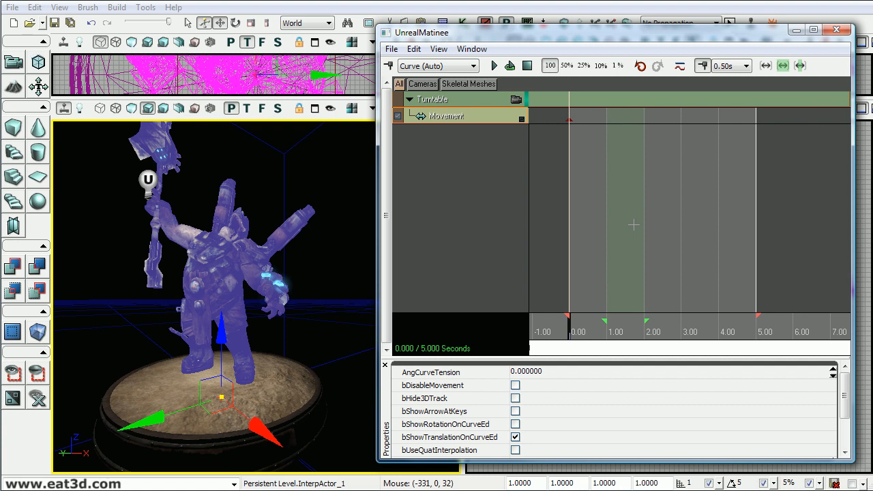
{"action": "mouse_move", "coordinate": [671, 322]}
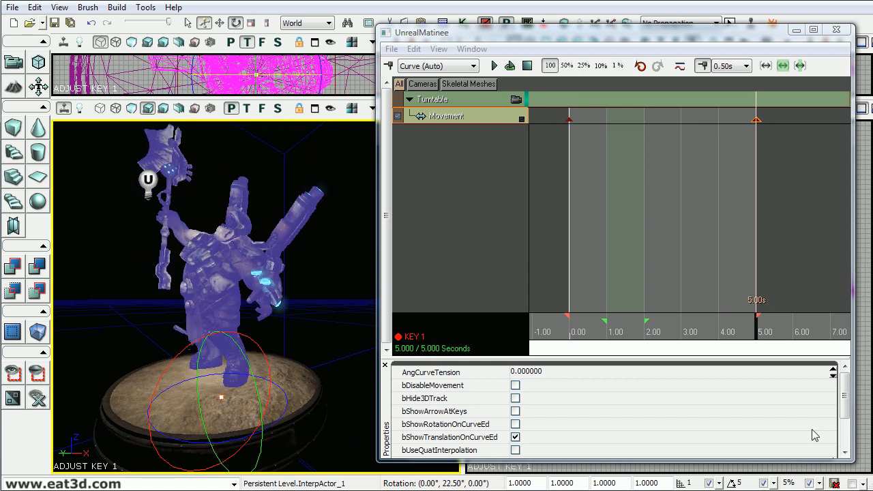
Step: Add a second Movement key at 5.00 s with the actors rotated
{"action": "left_click", "coordinate": [709, 333]}
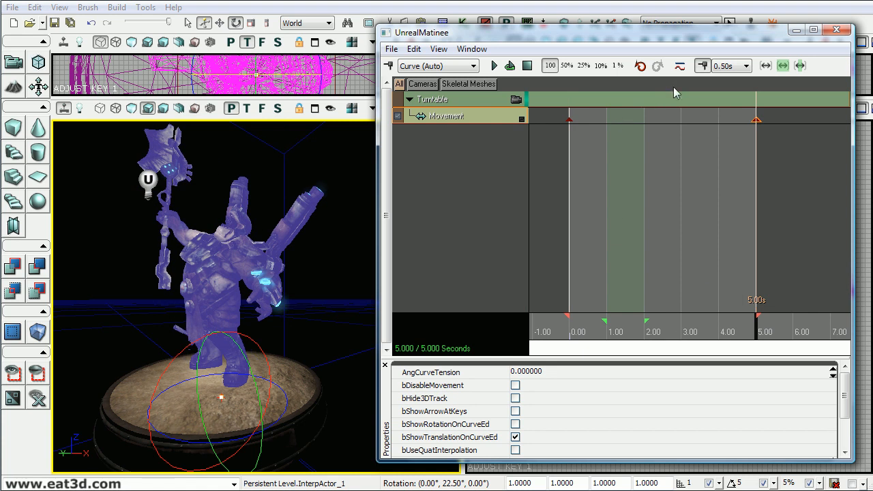
Step: Show Turntable_Movement's rotation curves in the curve editor via bShowRotationOnCurveEd
{"action": "left_click", "coordinate": [680, 66]}
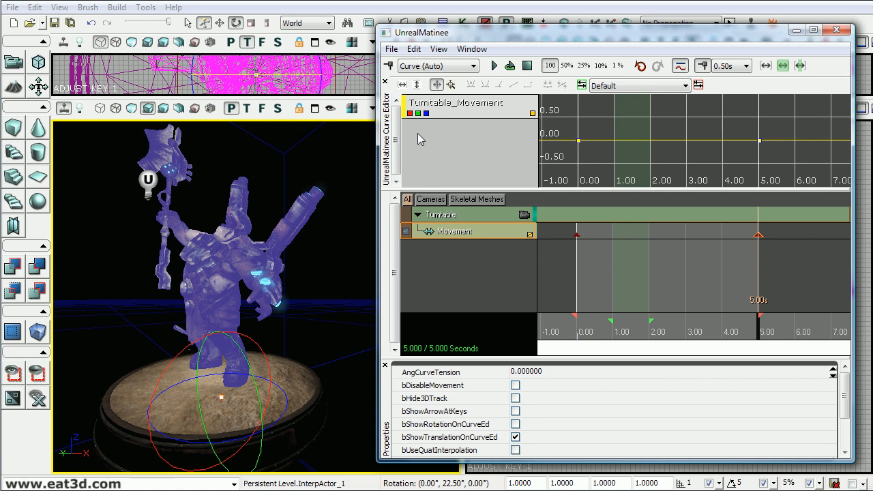
{"action": "mouse_move", "coordinate": [448, 420]}
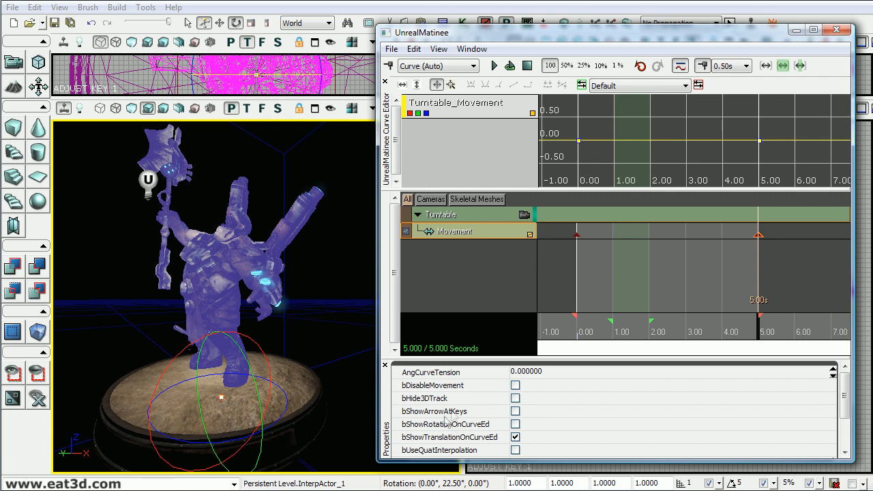
{"action": "mouse_move", "coordinate": [516, 424]}
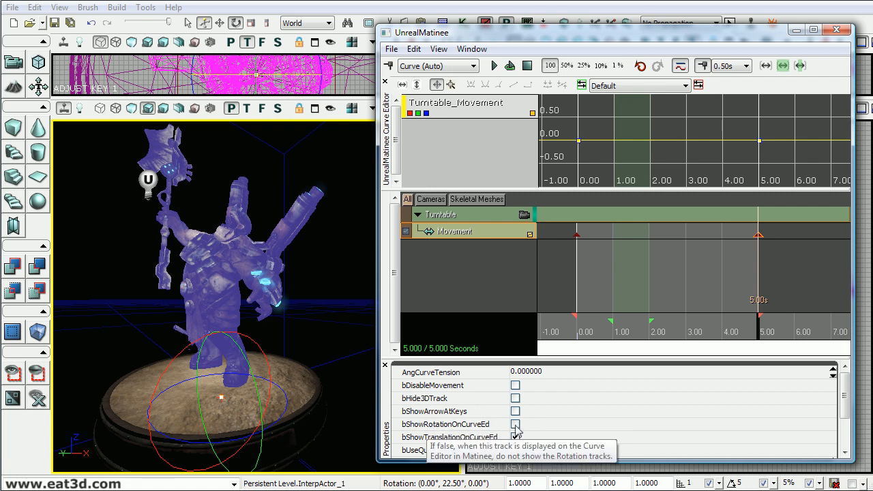
{"action": "left_click", "coordinate": [516, 423]}
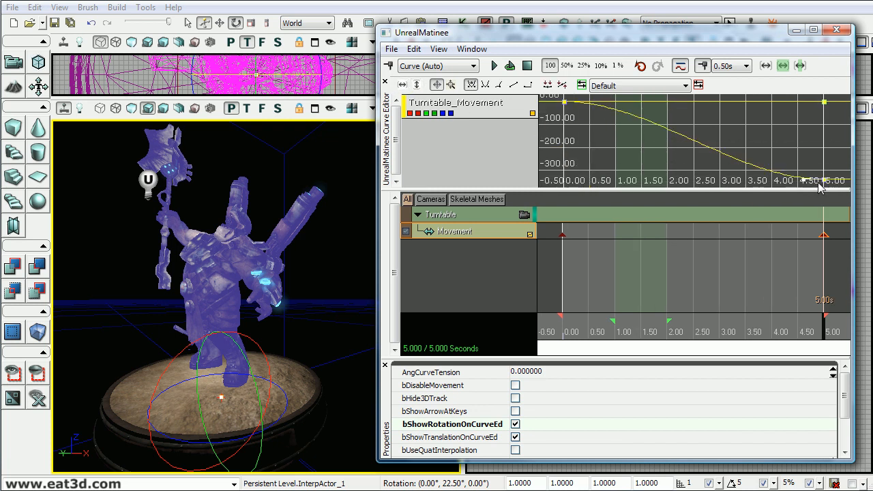
Step: Give the final rotation key an exact value through Set Value
{"action": "right_click", "coordinate": [821, 184]}
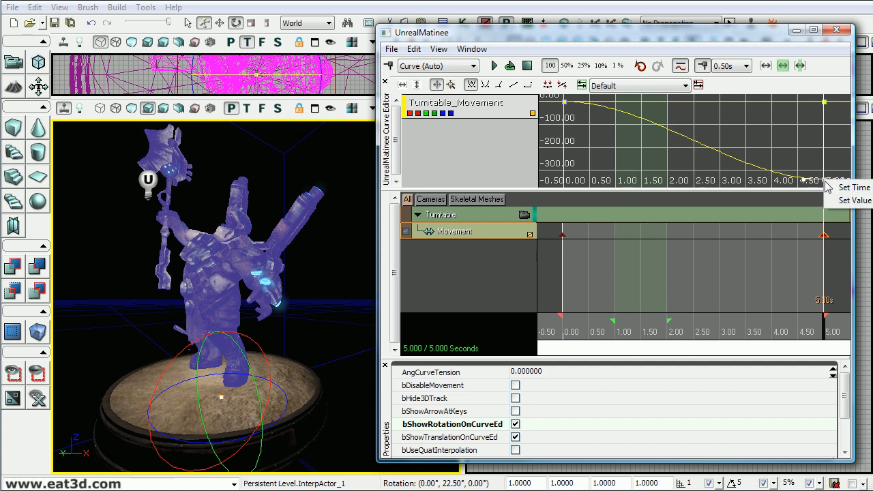
{"action": "left_click", "coordinate": [854, 200]}
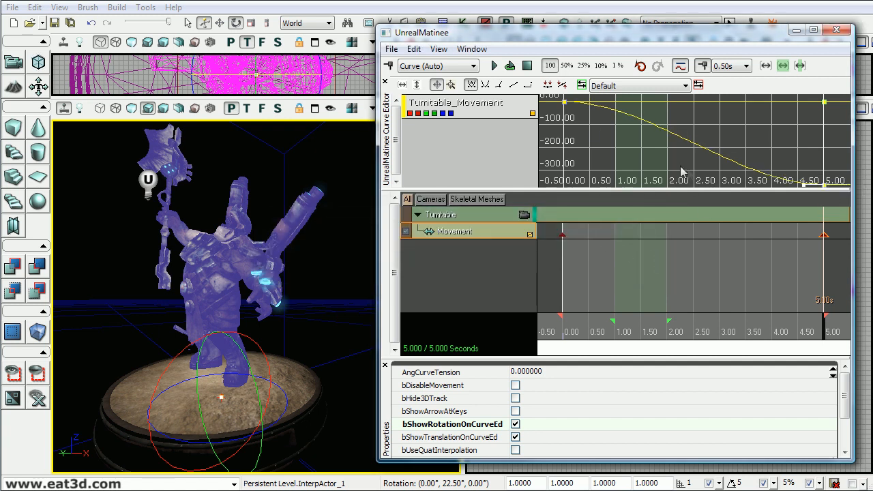
{"action": "mouse_move", "coordinate": [571, 108]}
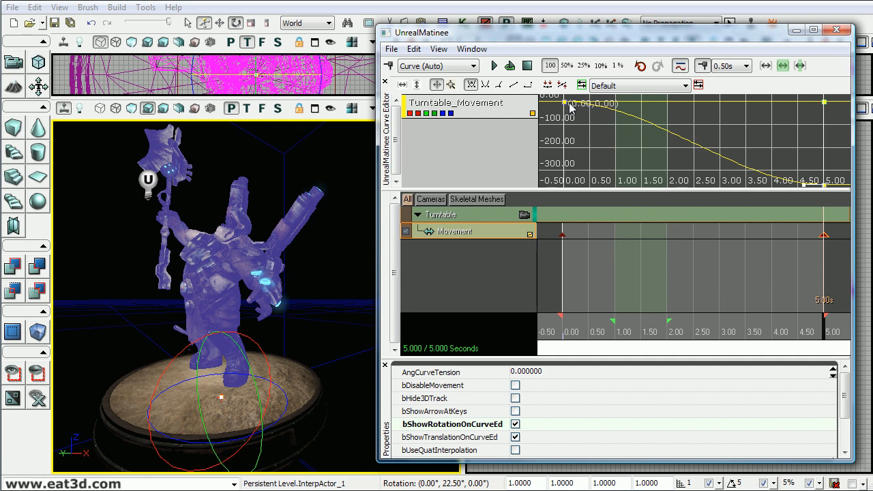
{"action": "mouse_move", "coordinate": [778, 178]}
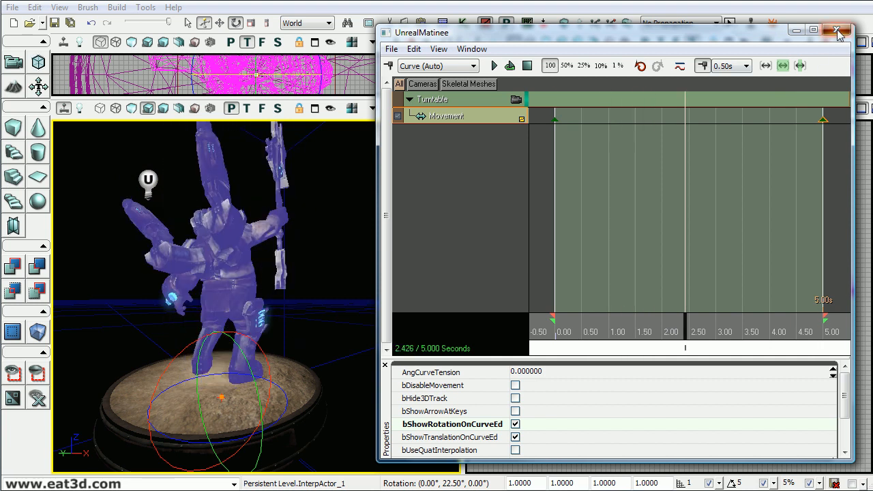
Step: Link the Turntable group to InterpActor_1 in Kismet and add an InterpActor_0 object variable
{"action": "left_click", "coordinate": [840, 32]}
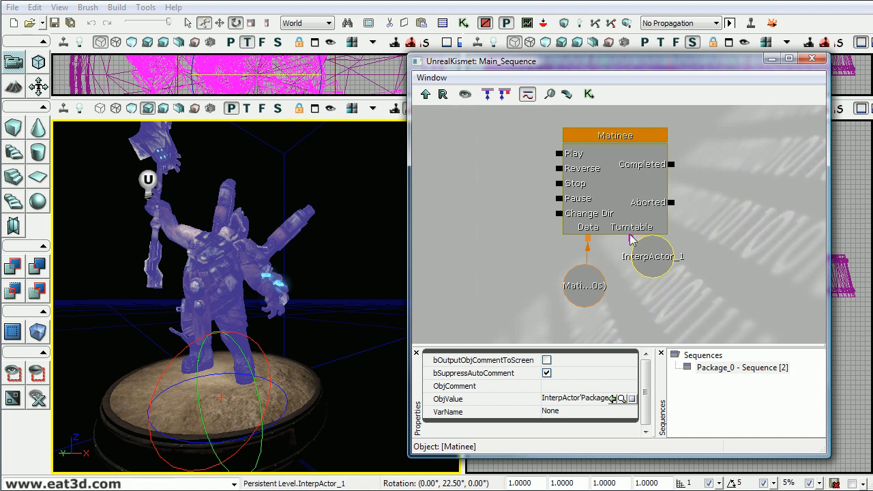
{"action": "left_click_drag", "start_coordinate": [652, 256], "coordinate": [676, 283]}
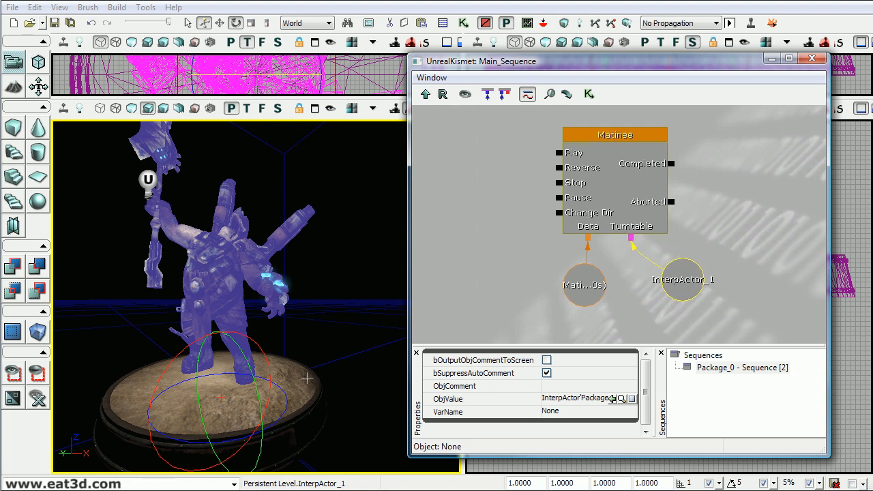
{"action": "mouse_move", "coordinate": [347, 357]}
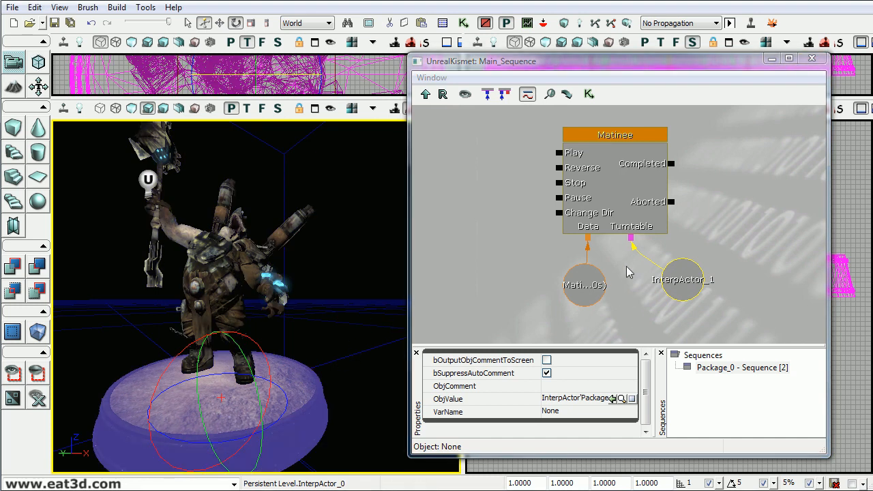
{"action": "right_click", "coordinate": [627, 273]}
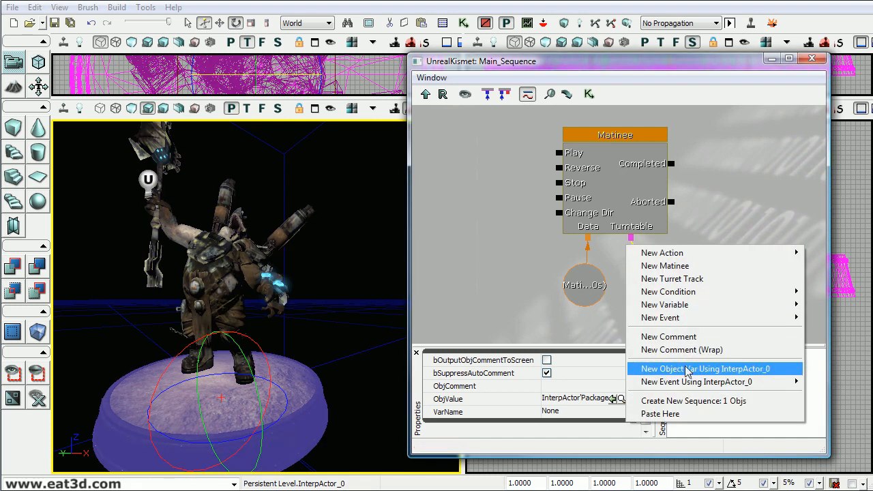
{"action": "mouse_move", "coordinate": [696, 382]}
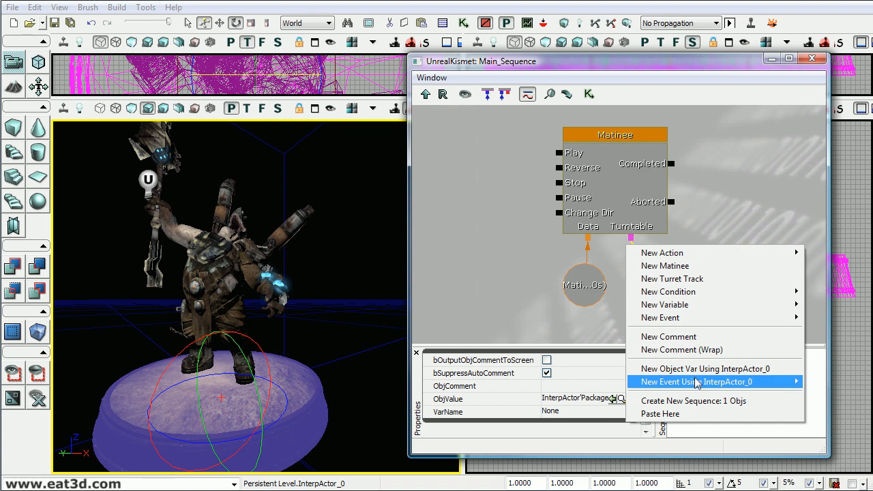
{"action": "mouse_move", "coordinate": [704, 368]}
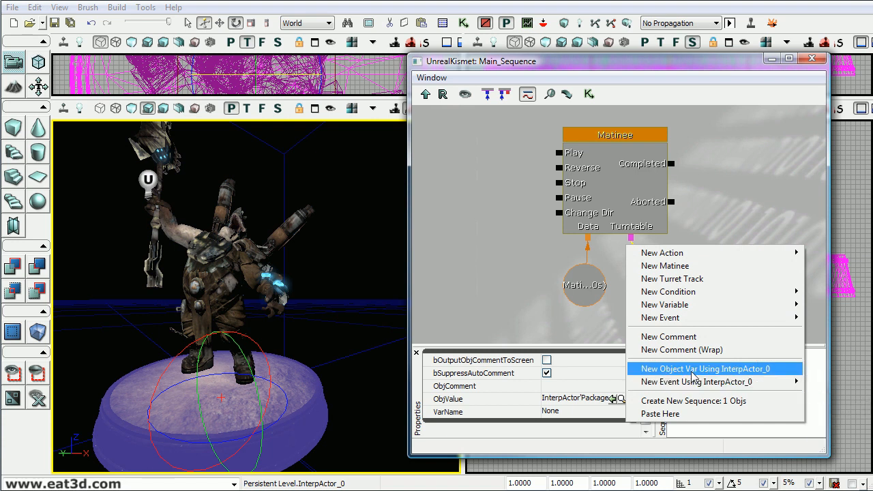
{"action": "left_click", "coordinate": [704, 369]}
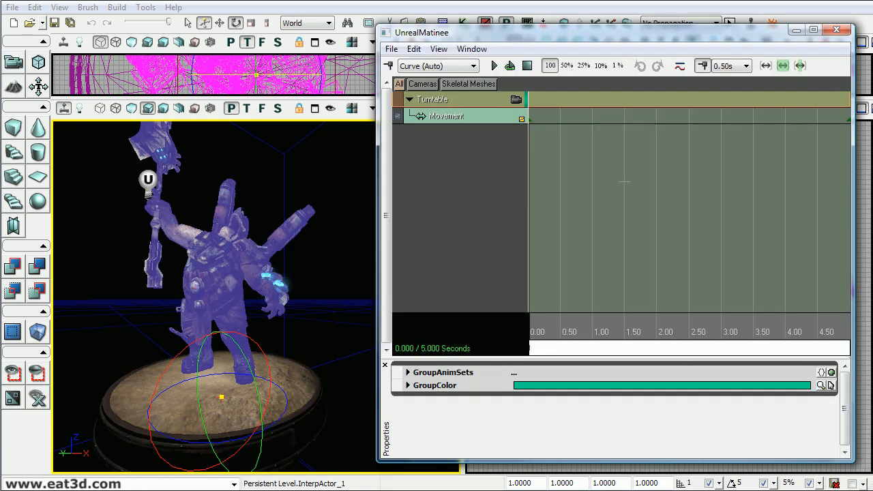
Step: Reopen Matinee from the Kismet node to scrub the turntable in the viewport
{"action": "left_click", "coordinate": [510, 66]}
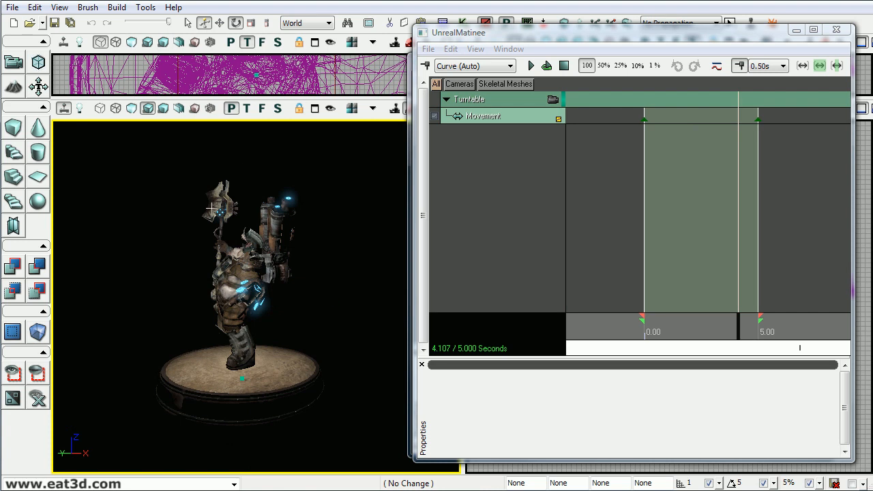
{"action": "mouse_move", "coordinate": [230, 191]}
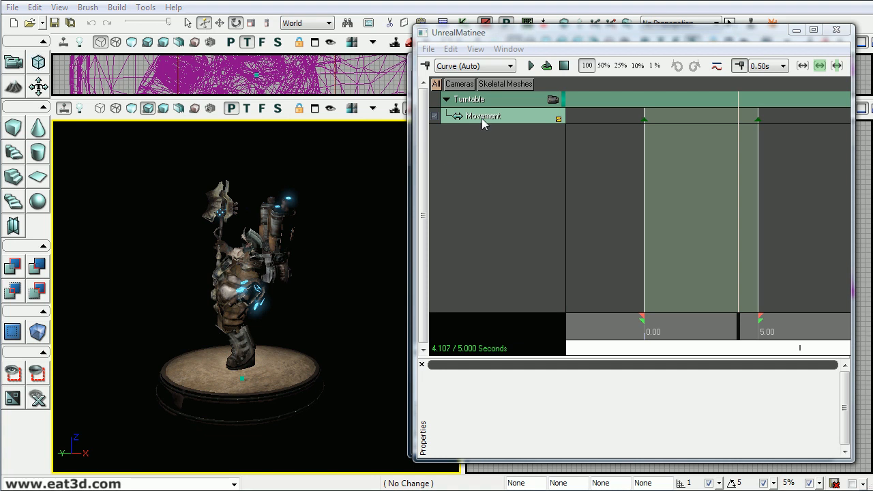
Step: Enable bHide3DTrack on the Movement track so its path is hidden in the viewport
{"action": "left_click", "coordinate": [483, 114]}
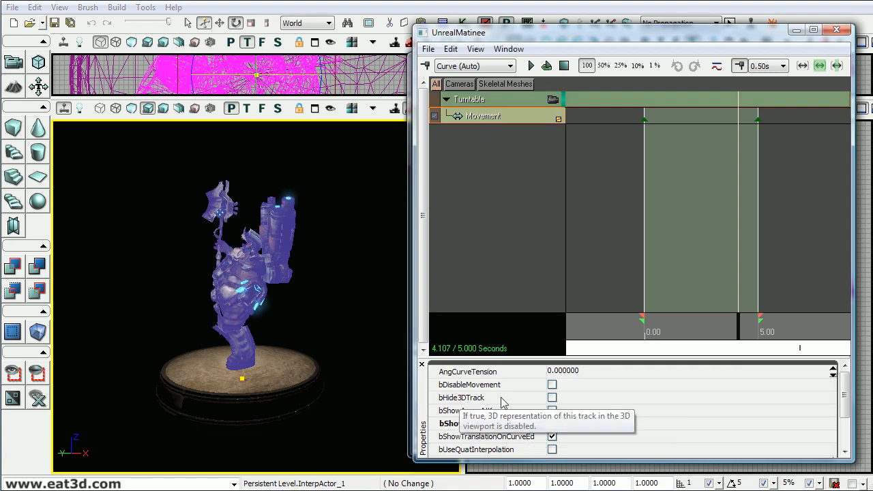
{"action": "left_click", "coordinate": [551, 397]}
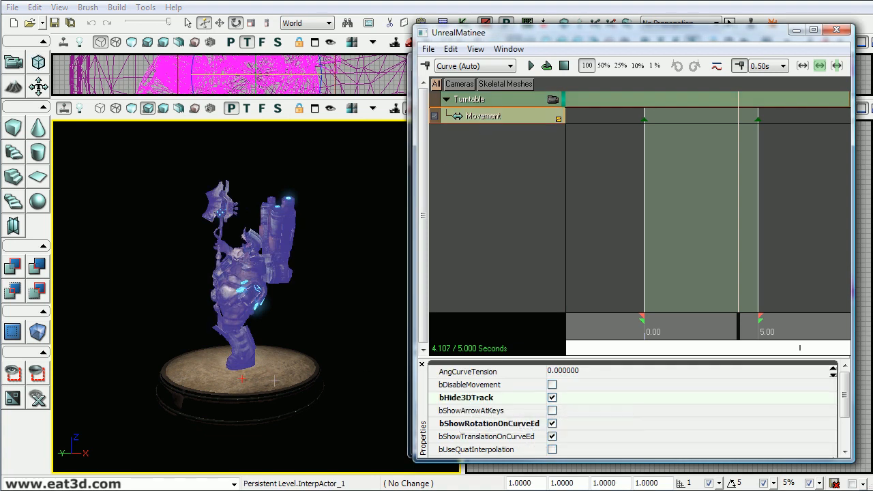